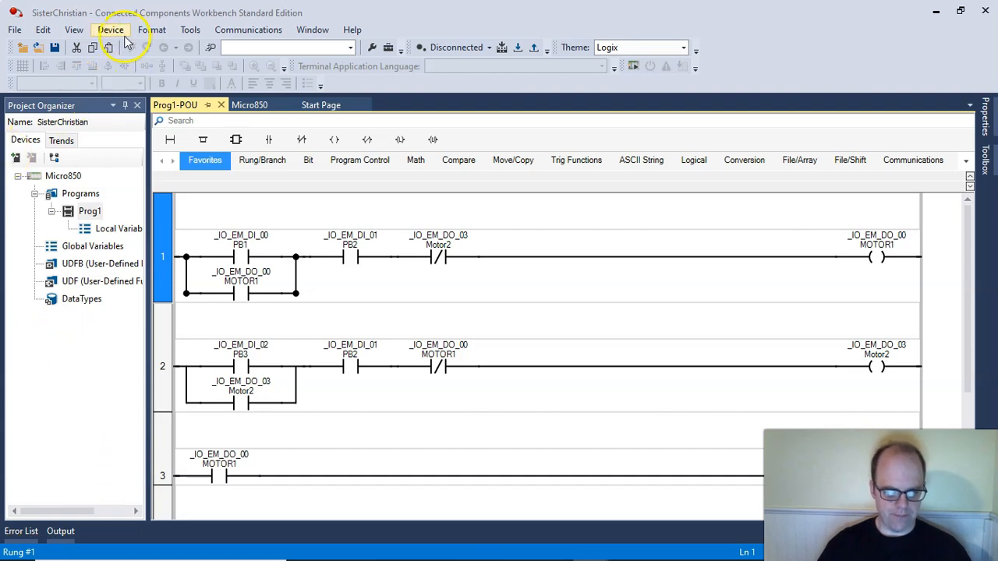
# Open the Document Generator from the Device menu to print the ladder program.
pyautogui.click(110, 30)
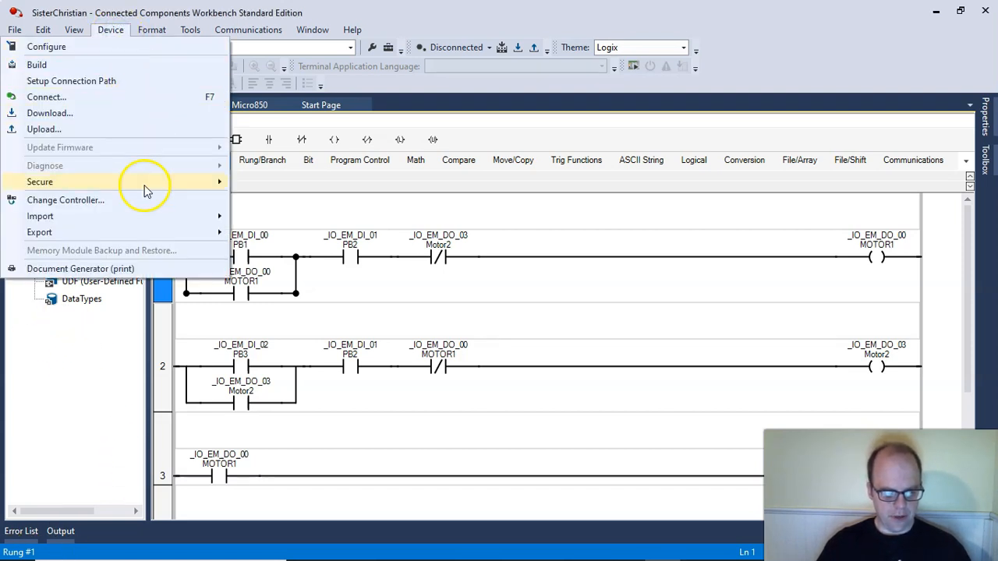
pyautogui.click(80, 268)
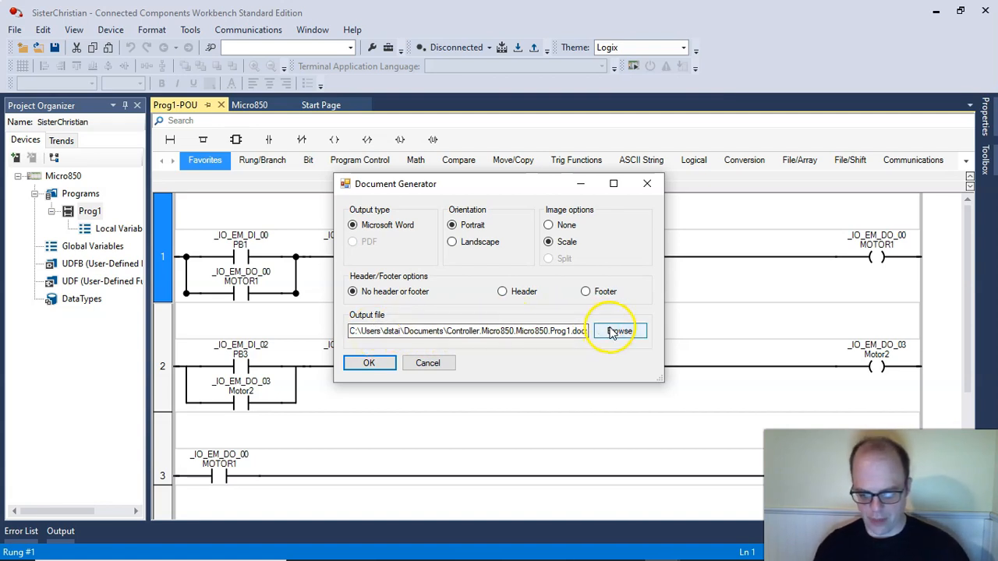
# Browse for the output location and enter MotorControl as the file name.
pyautogui.click(619, 331)
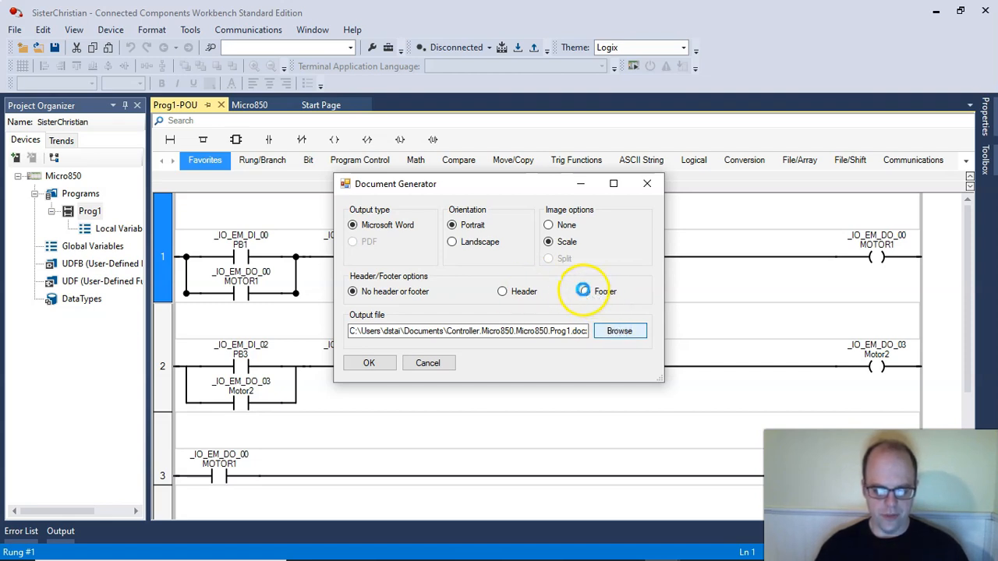
pyautogui.click(620, 330)
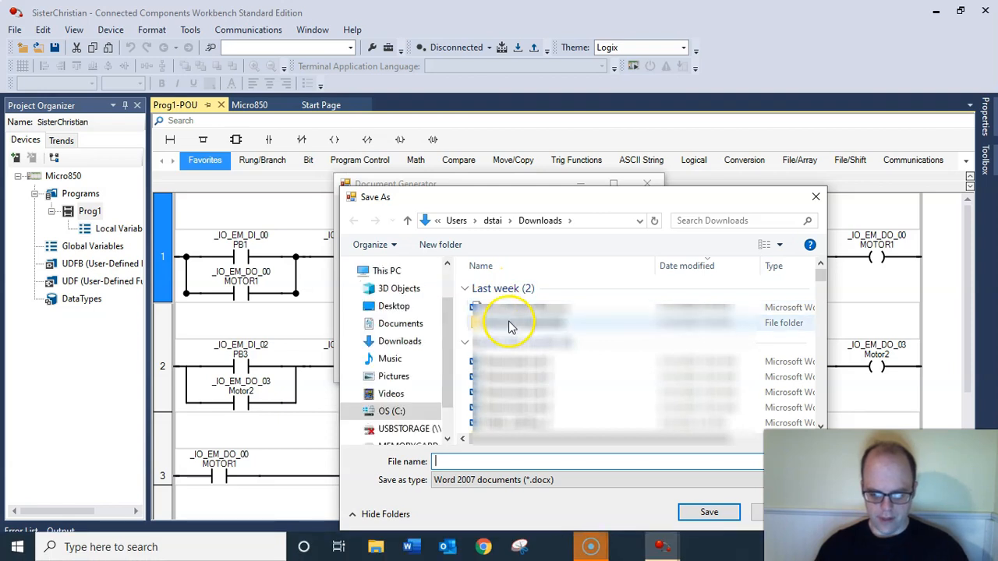
pyautogui.click(400, 341)
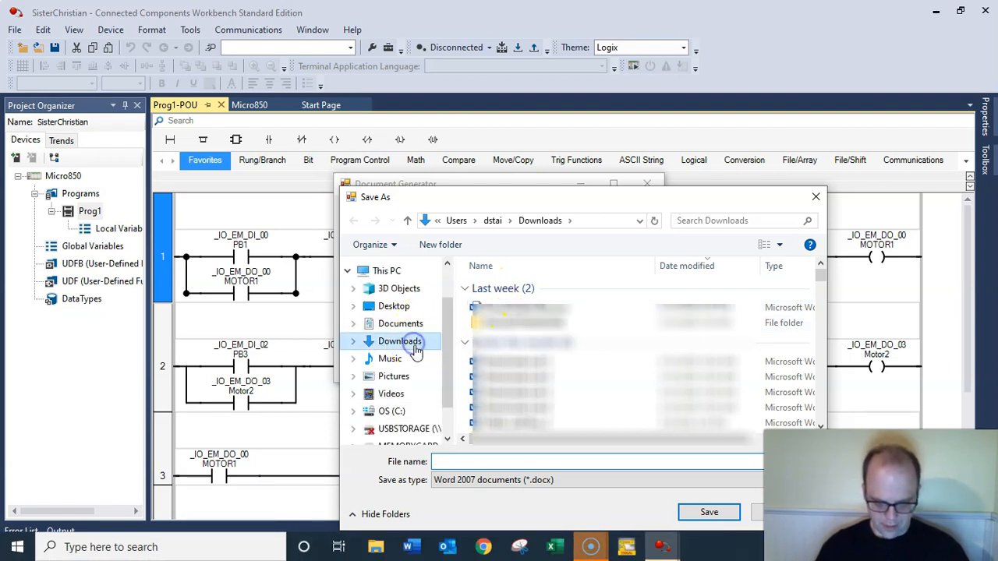
pyautogui.click(556, 462)
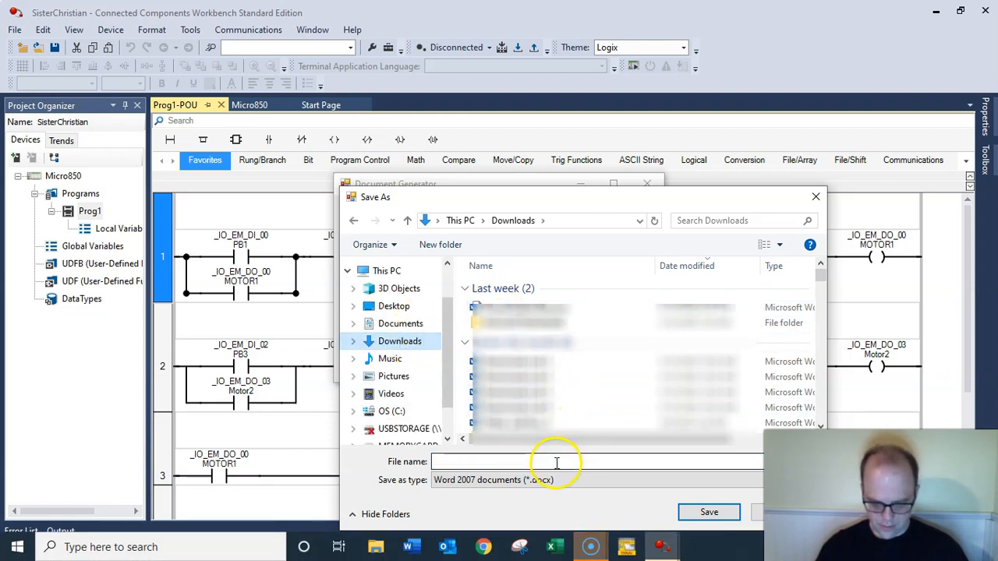
pyautogui.write('this')
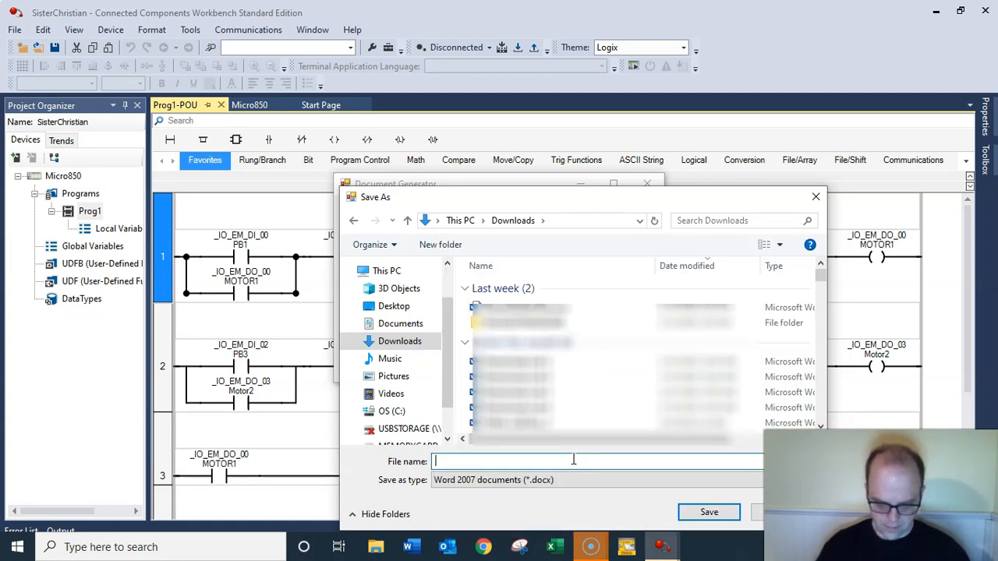
pyautogui.write('This')
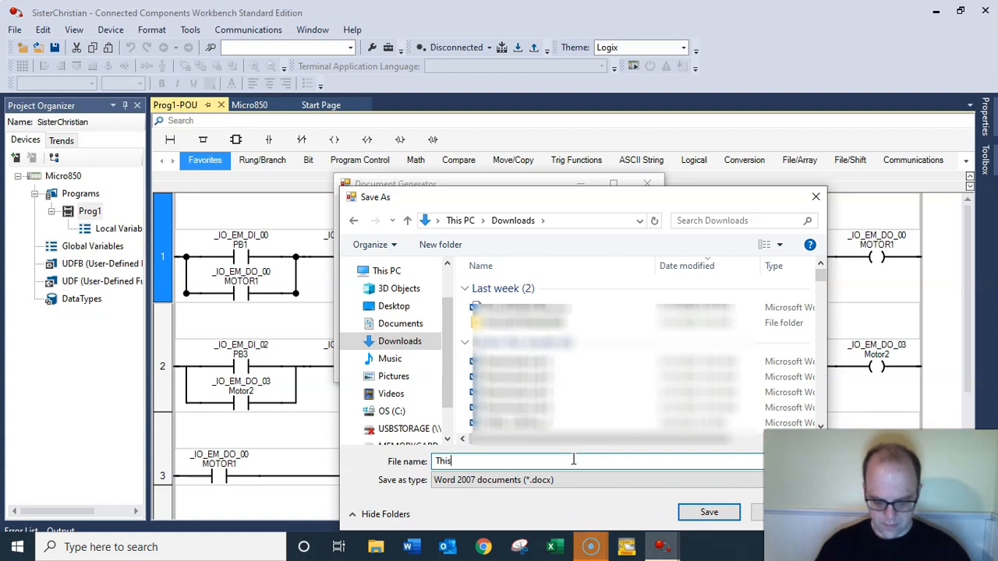
pyautogui.press('ctrl+a')
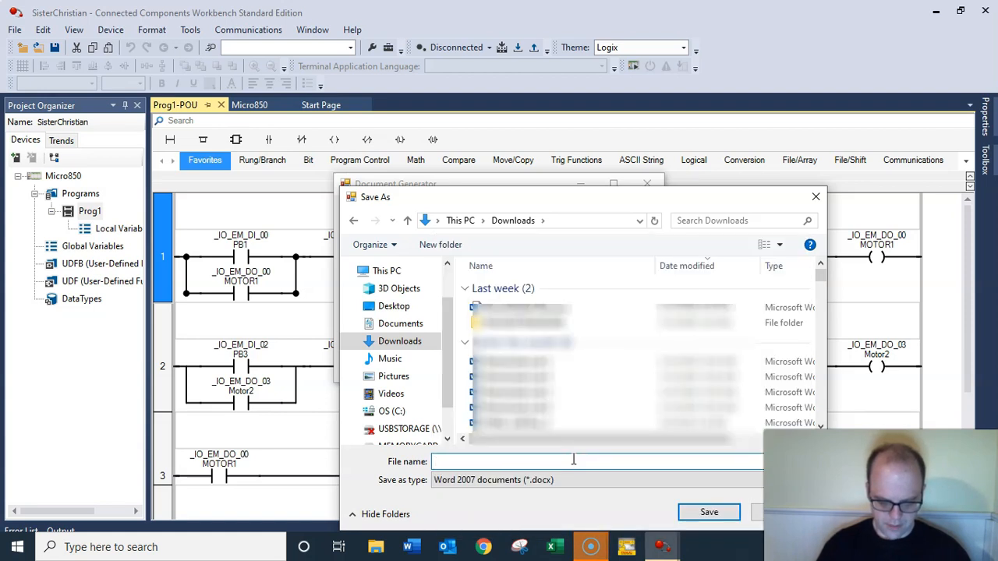
pyautogui.write('Motor')
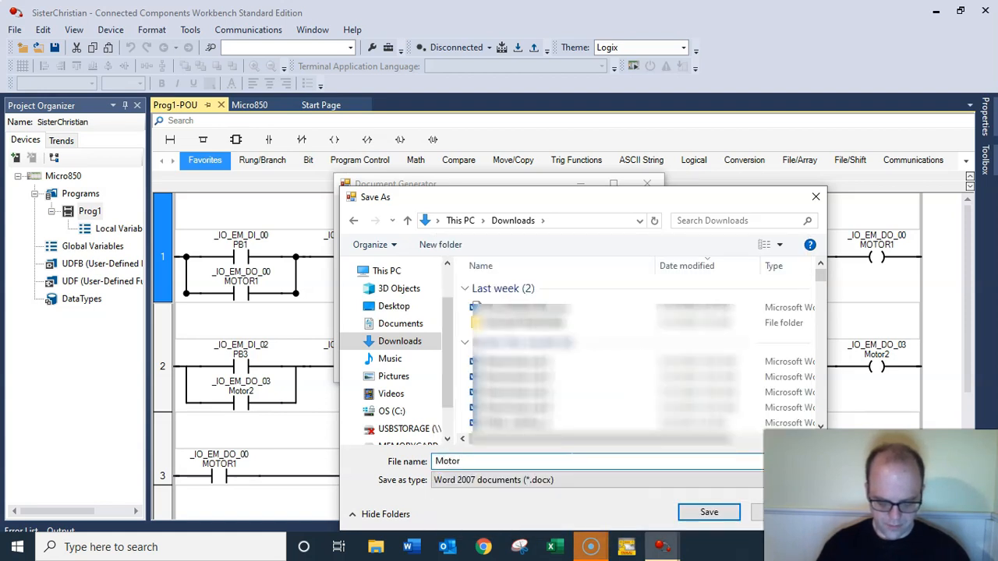
pyautogui.write('Control')
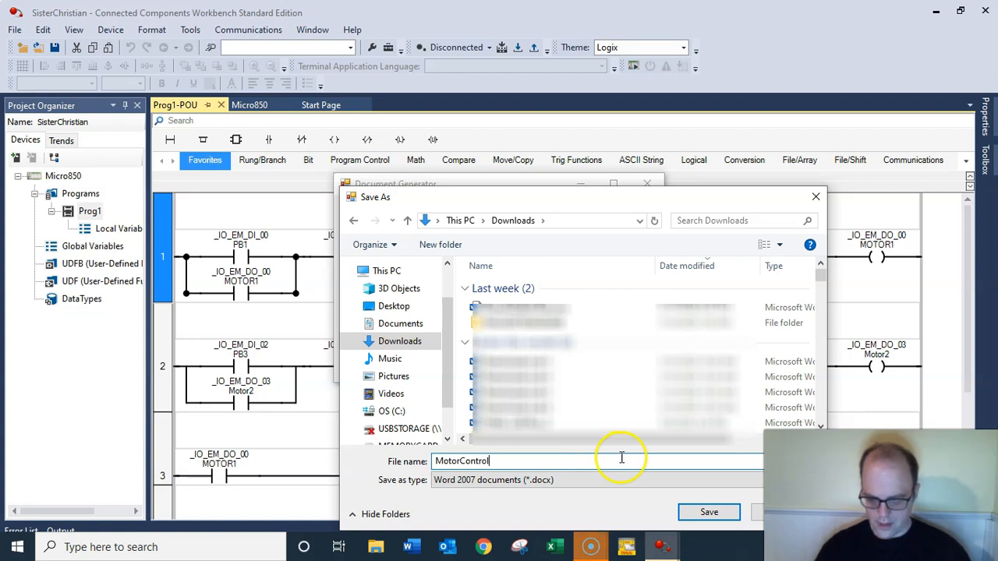
# Switch the save location to the Desktop and save MotorControl as the output file.
pyautogui.click(708, 512)
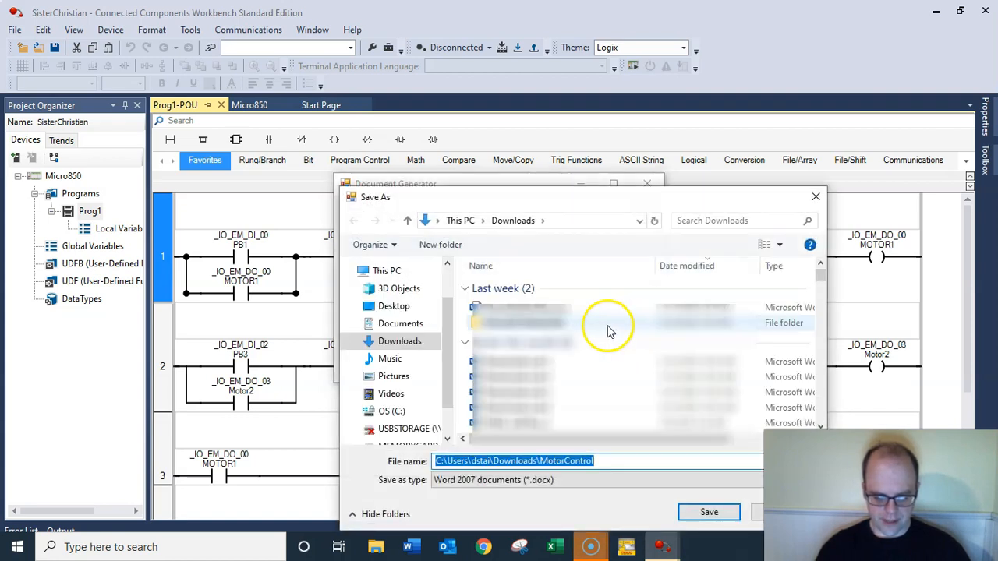
pyautogui.click(394, 306)
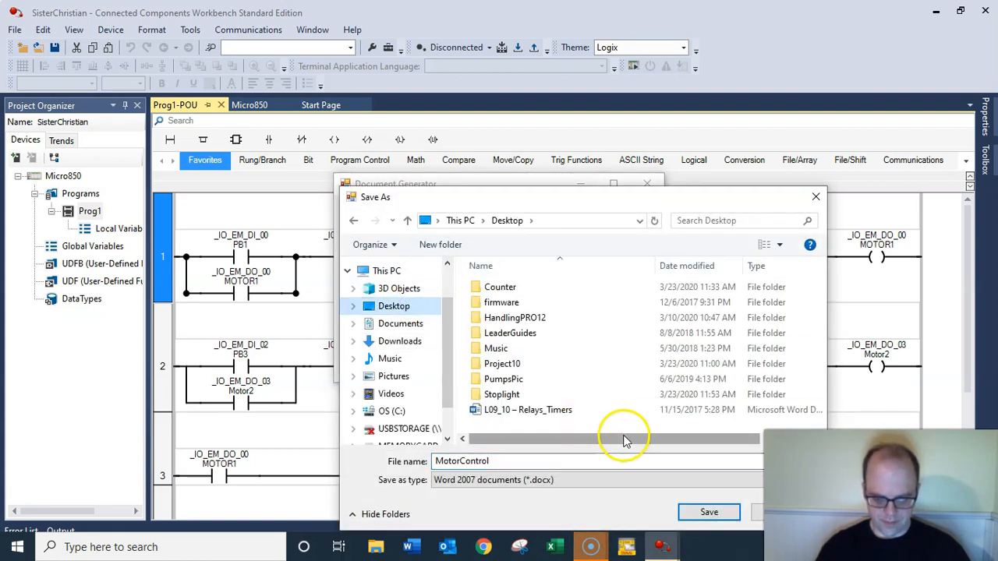
pyautogui.click(708, 513)
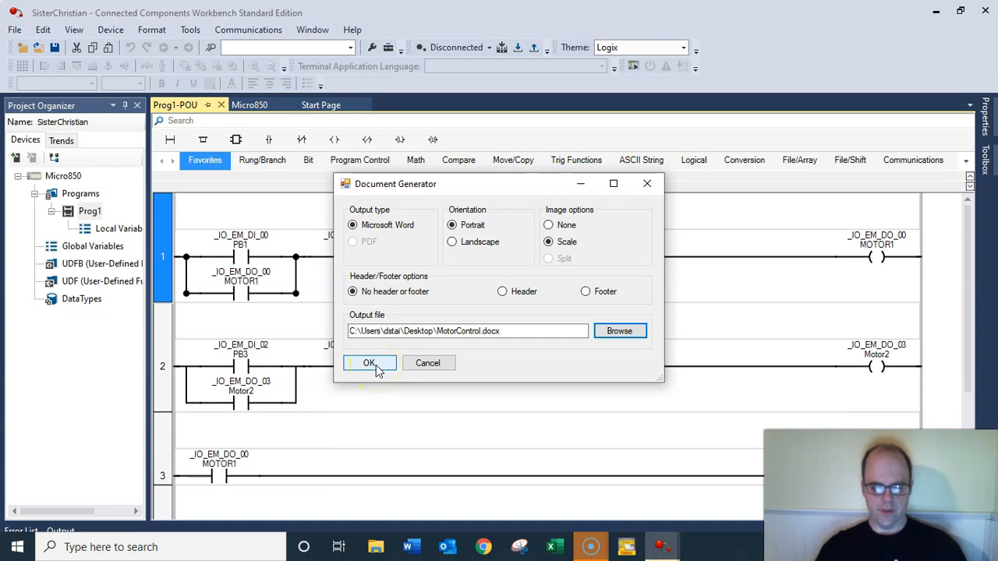
# Generate MotorControl.docx and scroll through the Prog1 ladder rungs in Word.
pyautogui.click(369, 363)
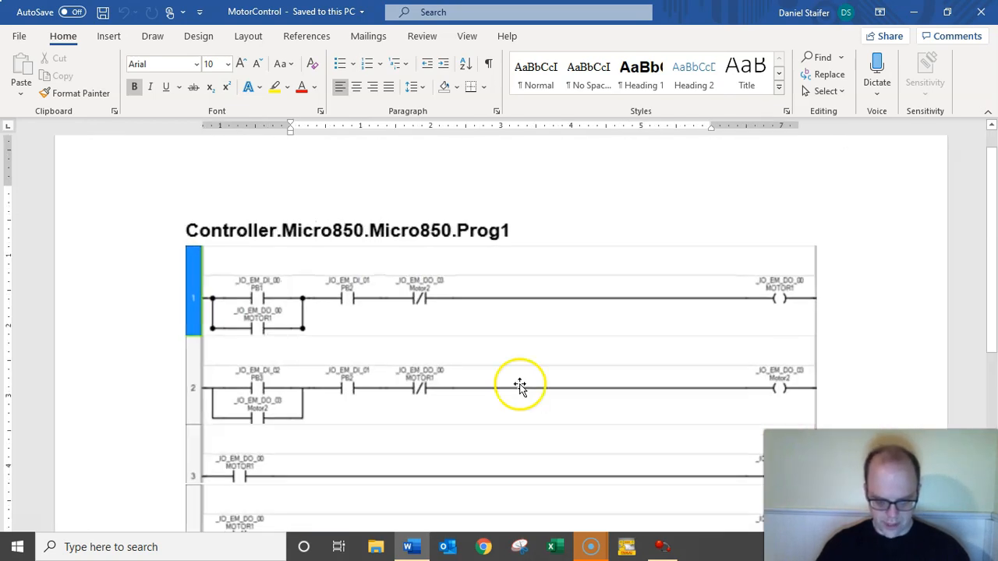
pyautogui.scroll(-3)
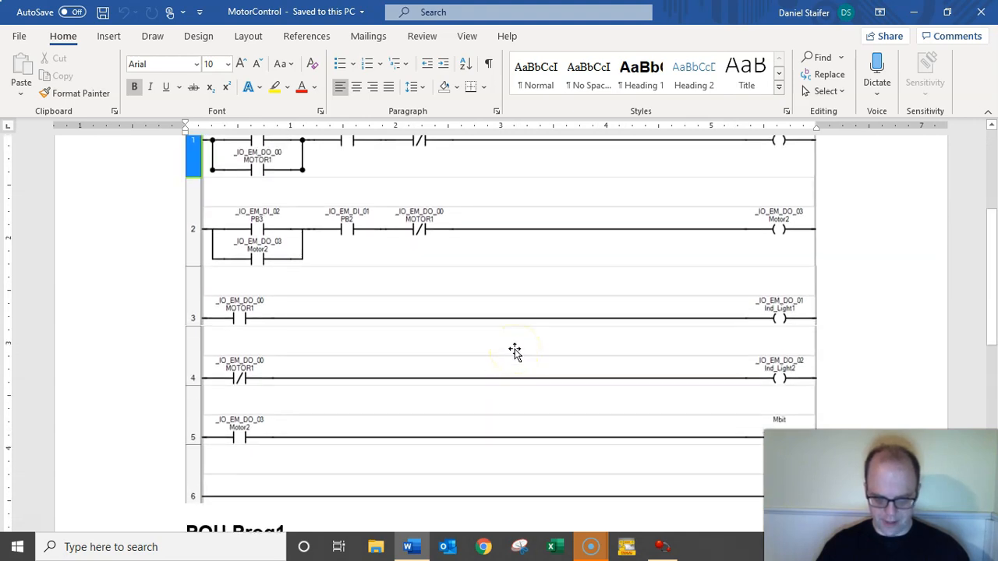
pyautogui.scroll(-3)
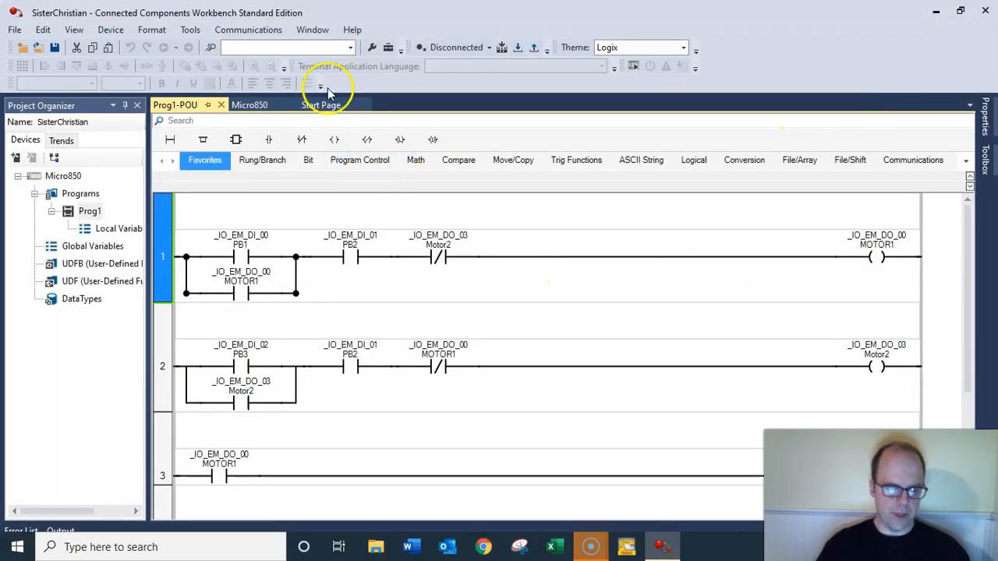
# Check the Device menu, then open File > Export Project for a CCW archive.
pyautogui.click(110, 29)
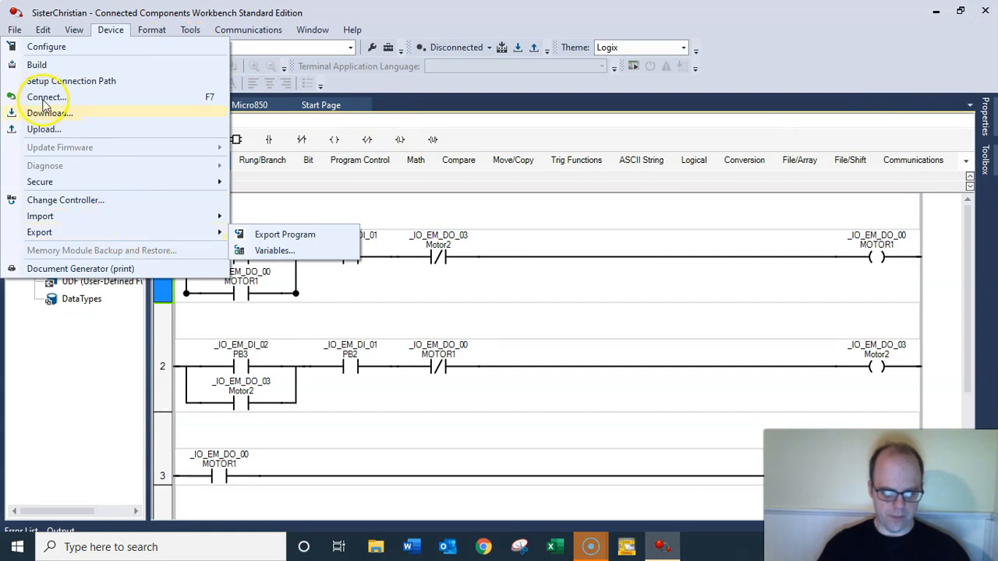
pyautogui.click(13, 30)
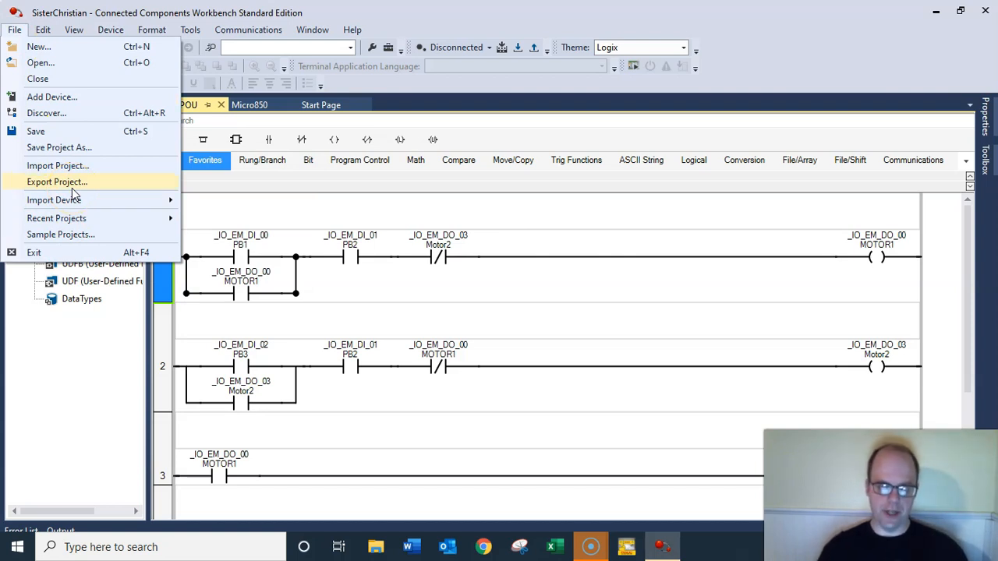
pyautogui.click(57, 181)
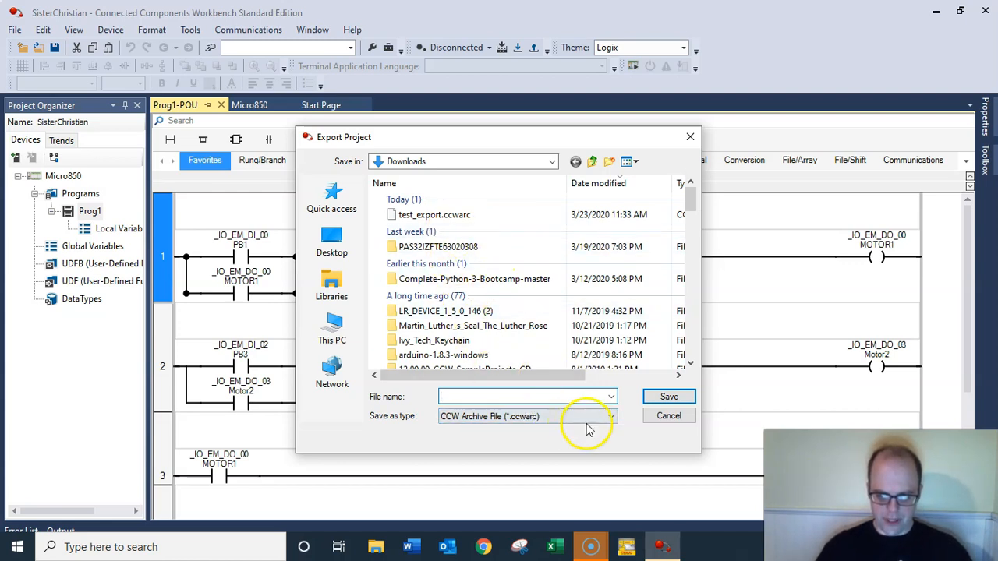
# Save the project archive as MotorTest.ccwarc in the Downloads folder.
pyautogui.click(523, 397)
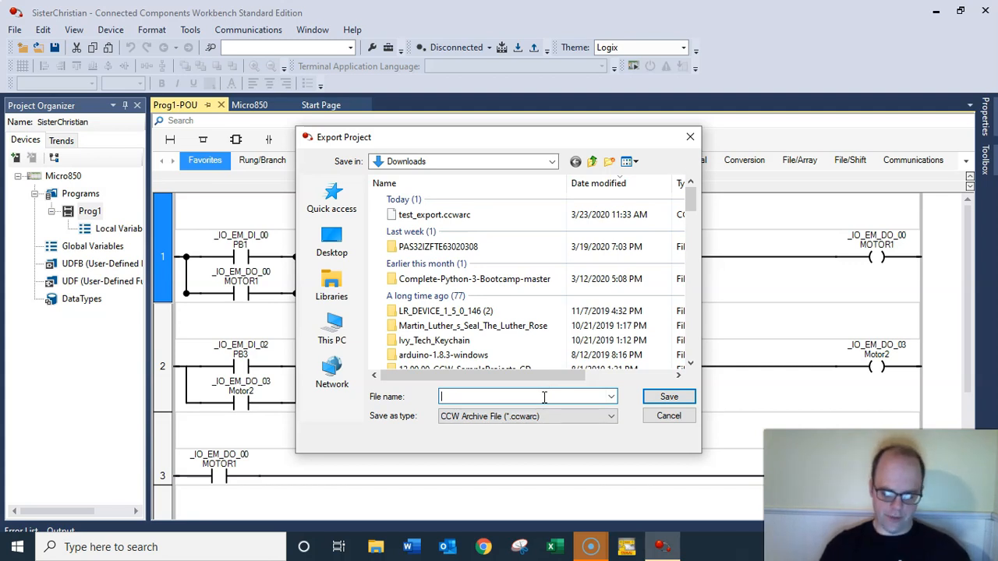
pyautogui.write('Motrol')
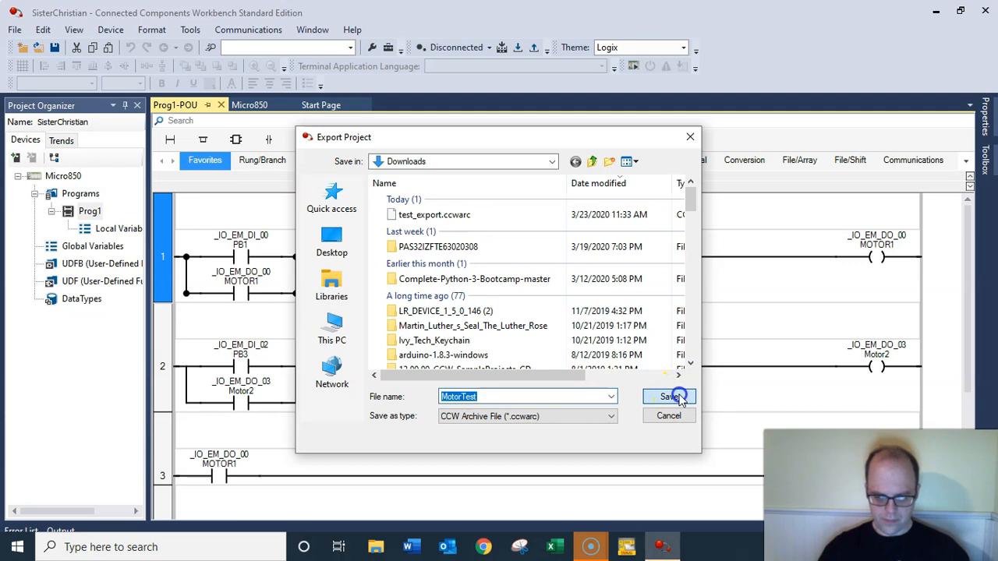
pyautogui.click(668, 397)
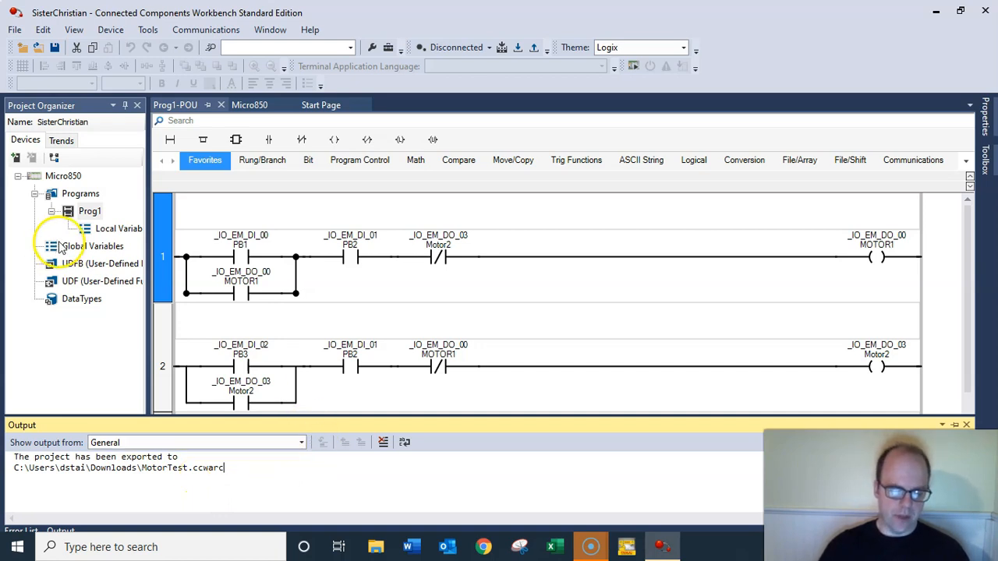
pyautogui.click(14, 29)
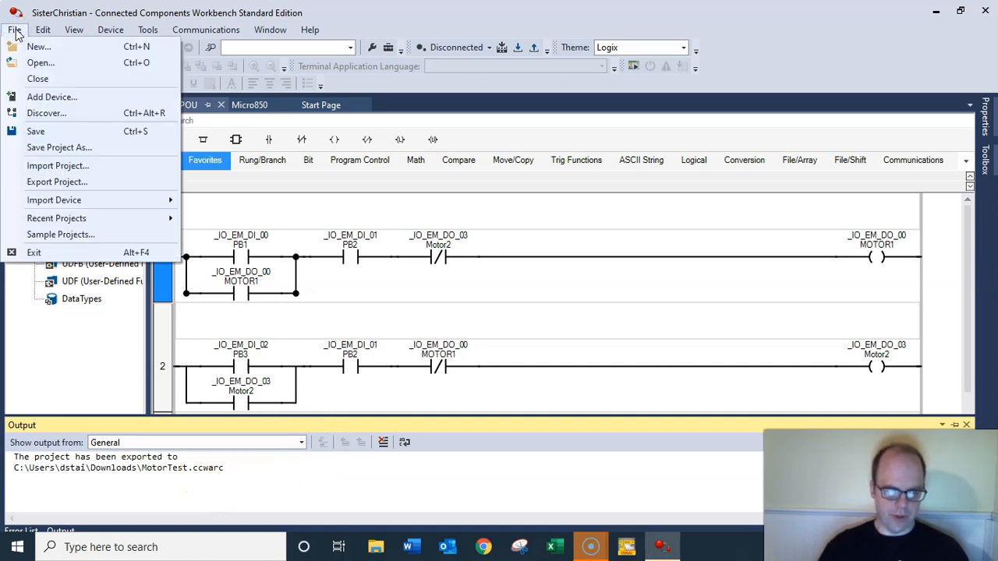
# Close the project and open Import Project showing MotorTest.ccwarc in Downloads.
pyautogui.click(37, 79)
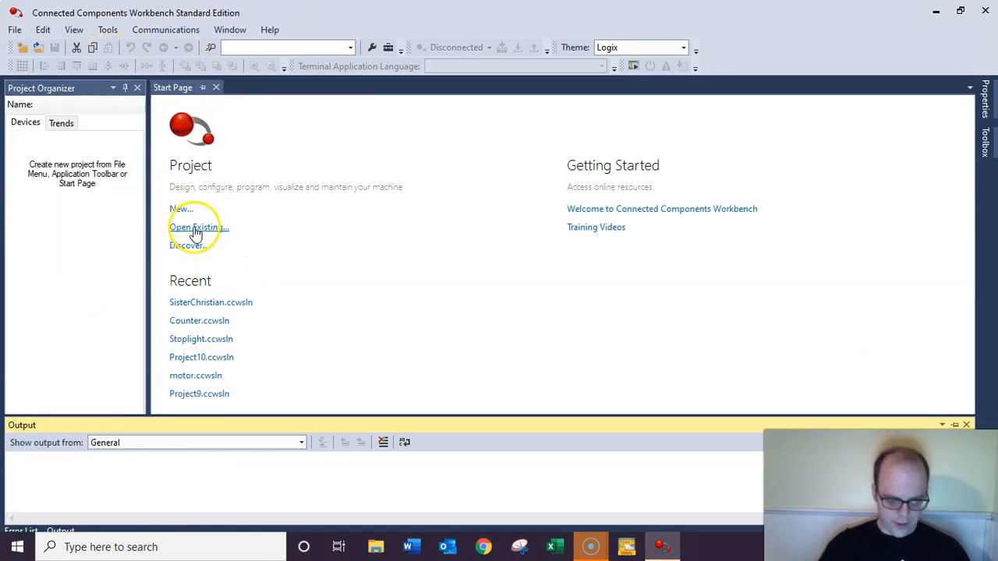
pyautogui.moveTo(109, 112)
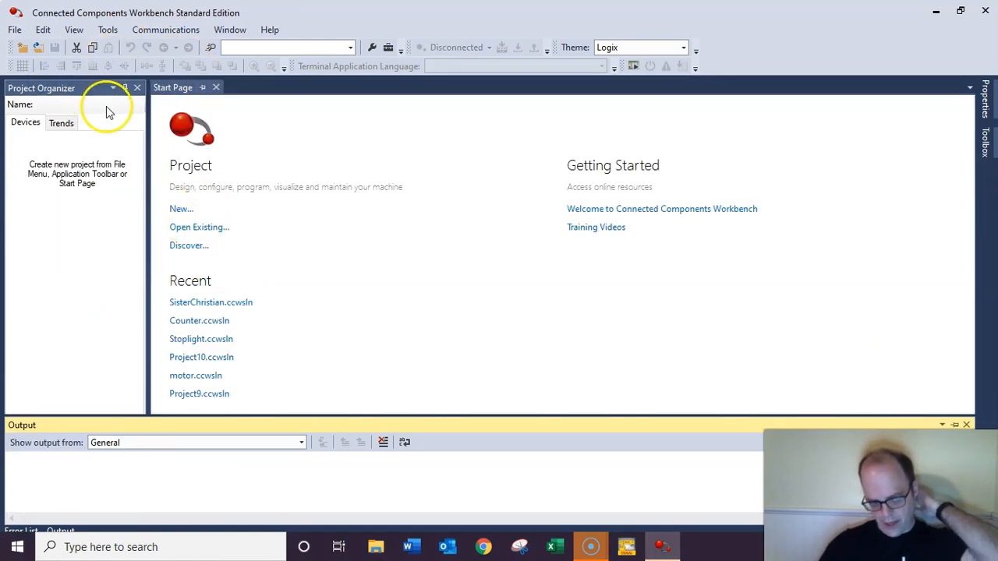
pyautogui.click(14, 29)
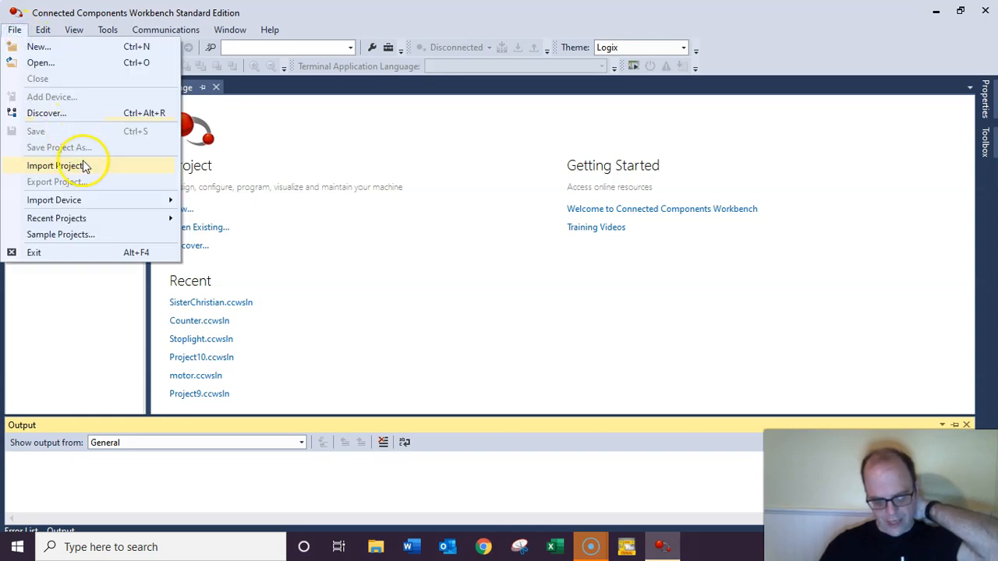
pyautogui.click(55, 165)
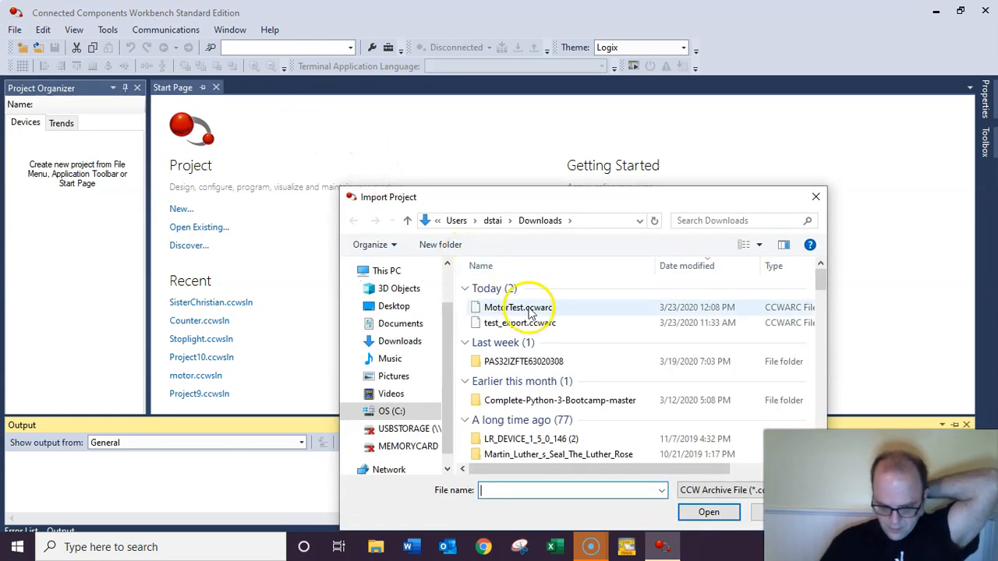